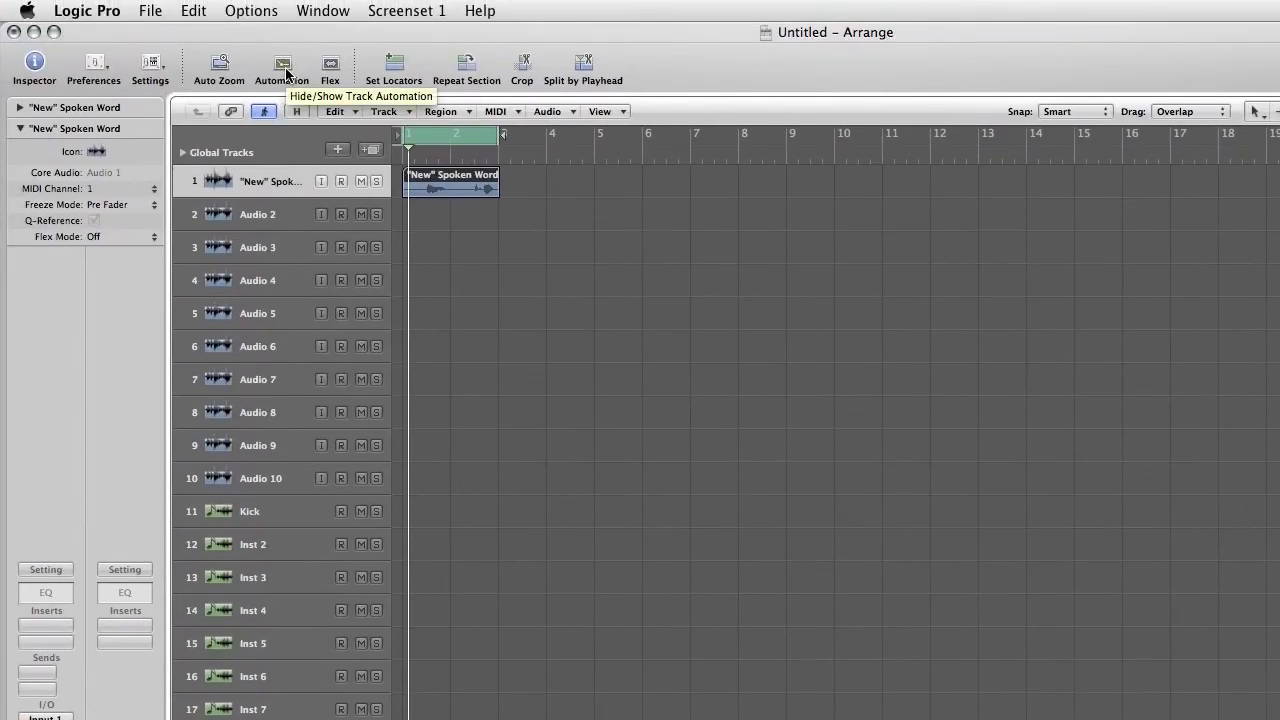
Show automation lanes and browse the Spoken Word track's parameter menu toward Main > Volume.
{"action": "left_click", "coordinate": [282, 64]}
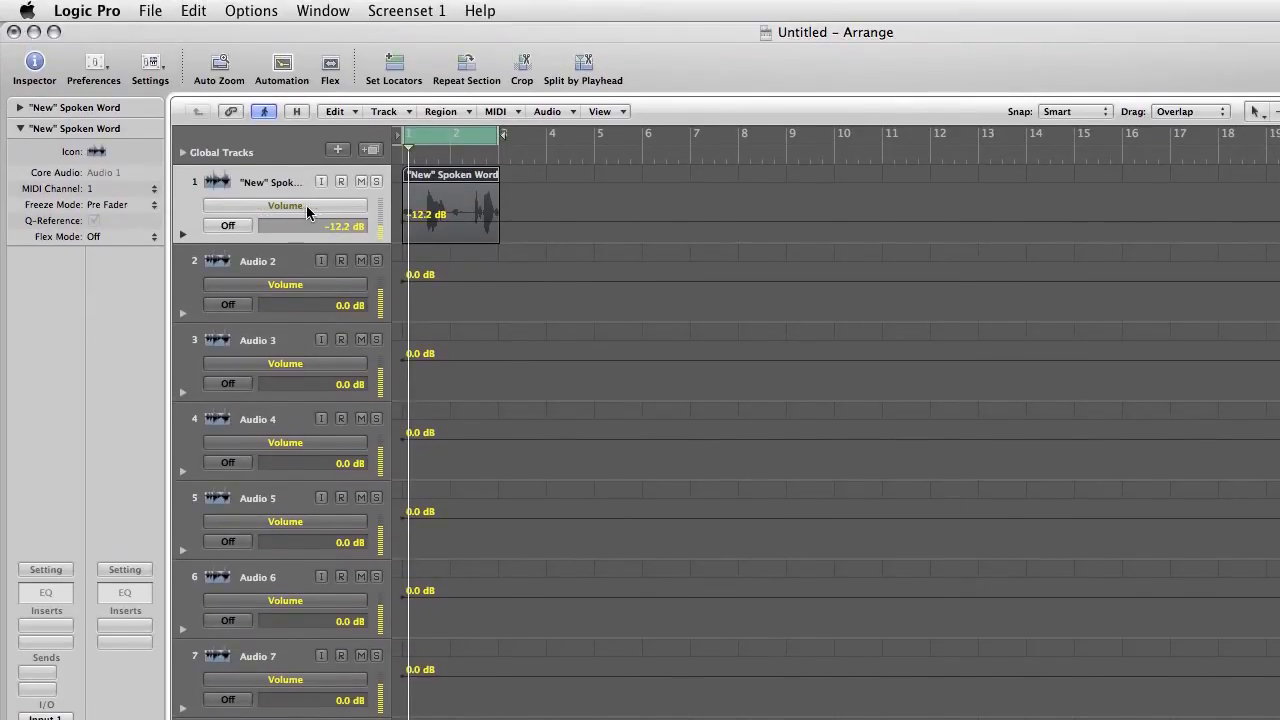
{"action": "left_click", "coordinate": [284, 204]}
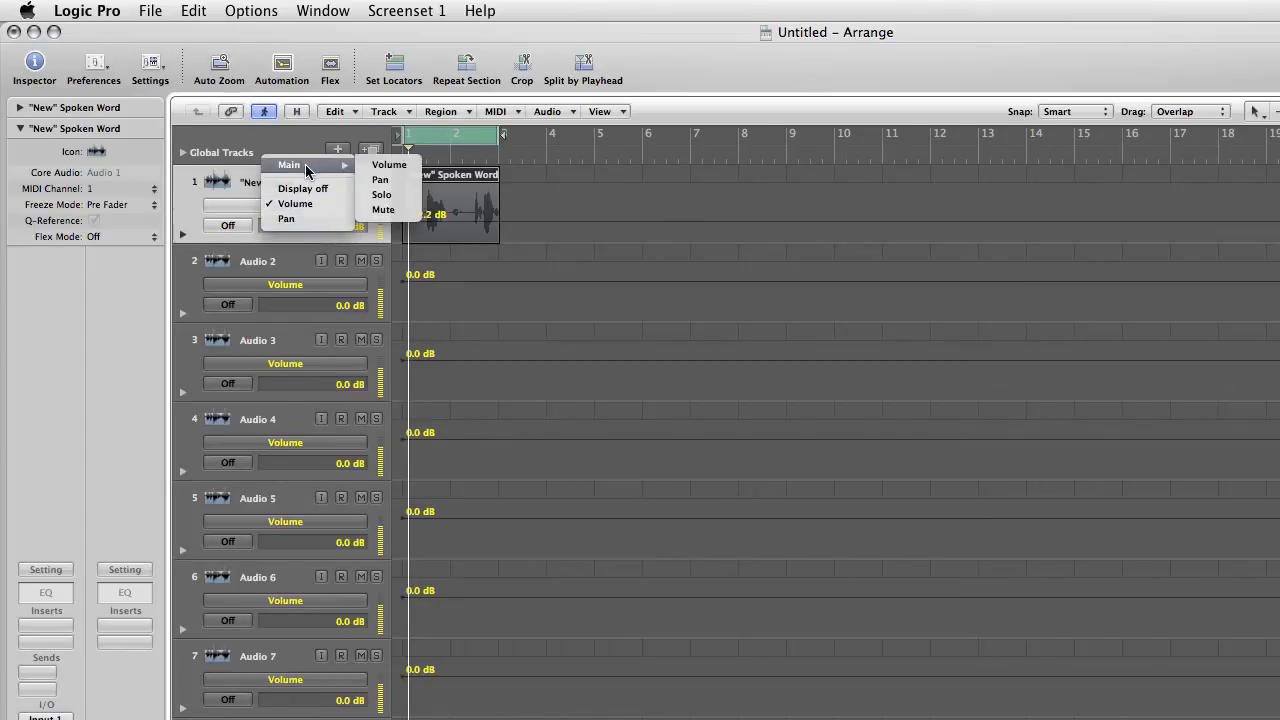
{"action": "mouse_move", "coordinate": [296, 204]}
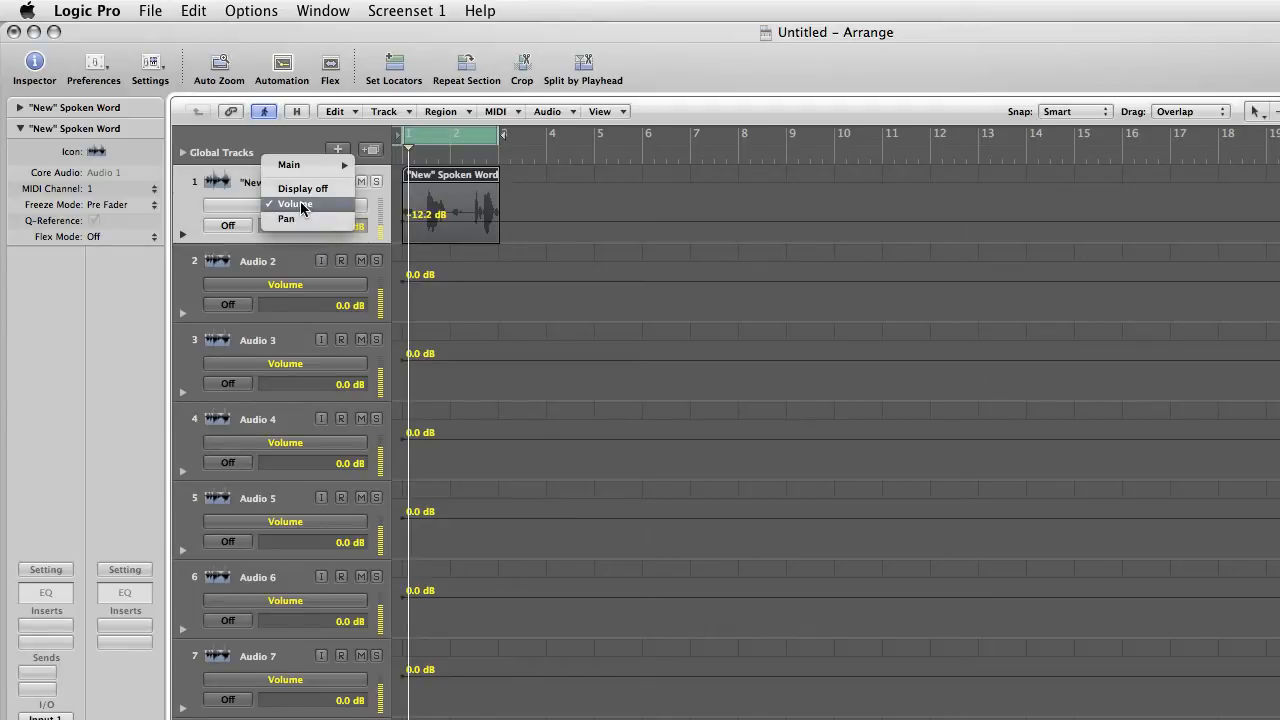
{"action": "mouse_move", "coordinate": [302, 188]}
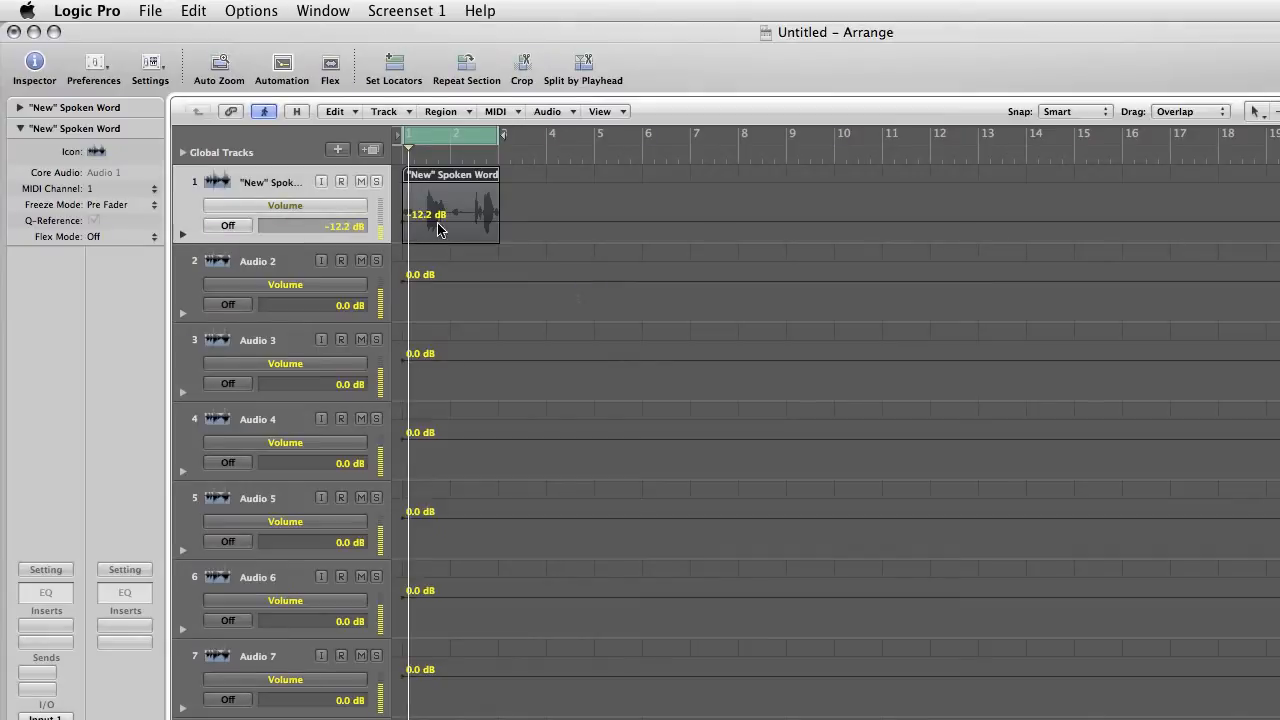
{"action": "mouse_move", "coordinate": [520, 228]}
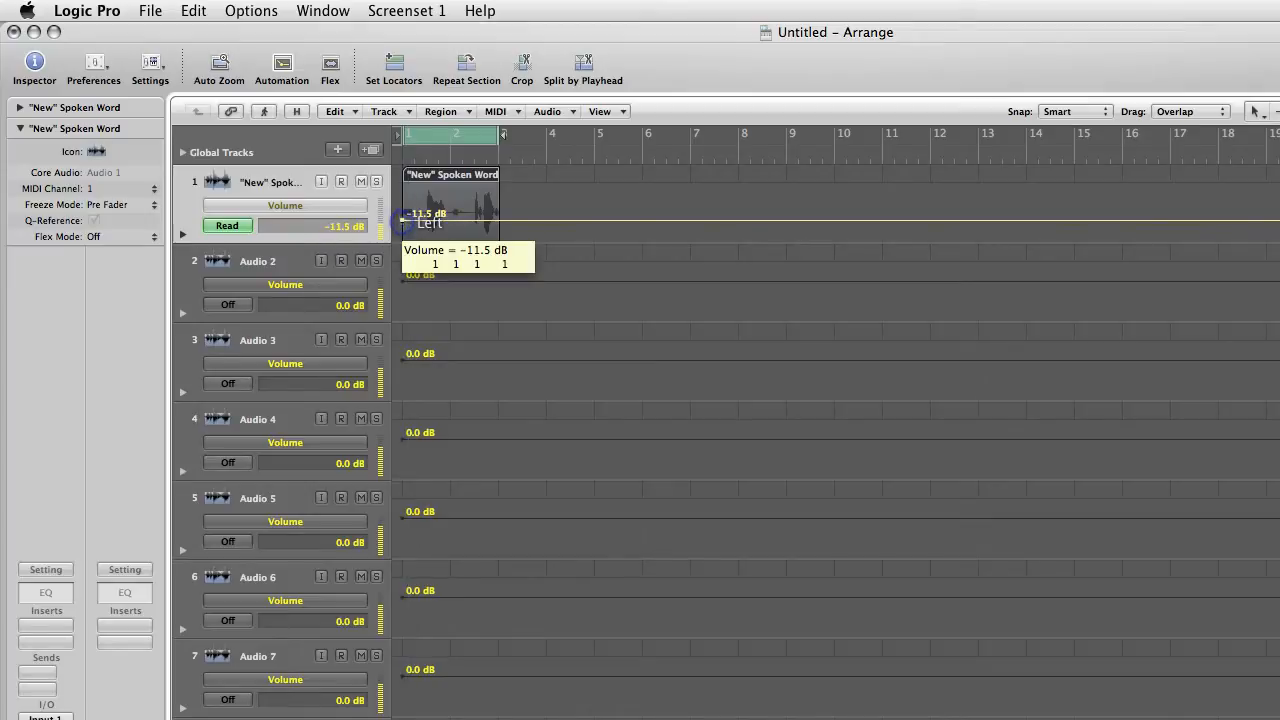
Drag the yellow volume line to a flat −4.5 dB, leaving the track in Read mode.
{"action": "left_click_drag", "start_coordinate": [410, 216], "coordinate": [410, 200]}
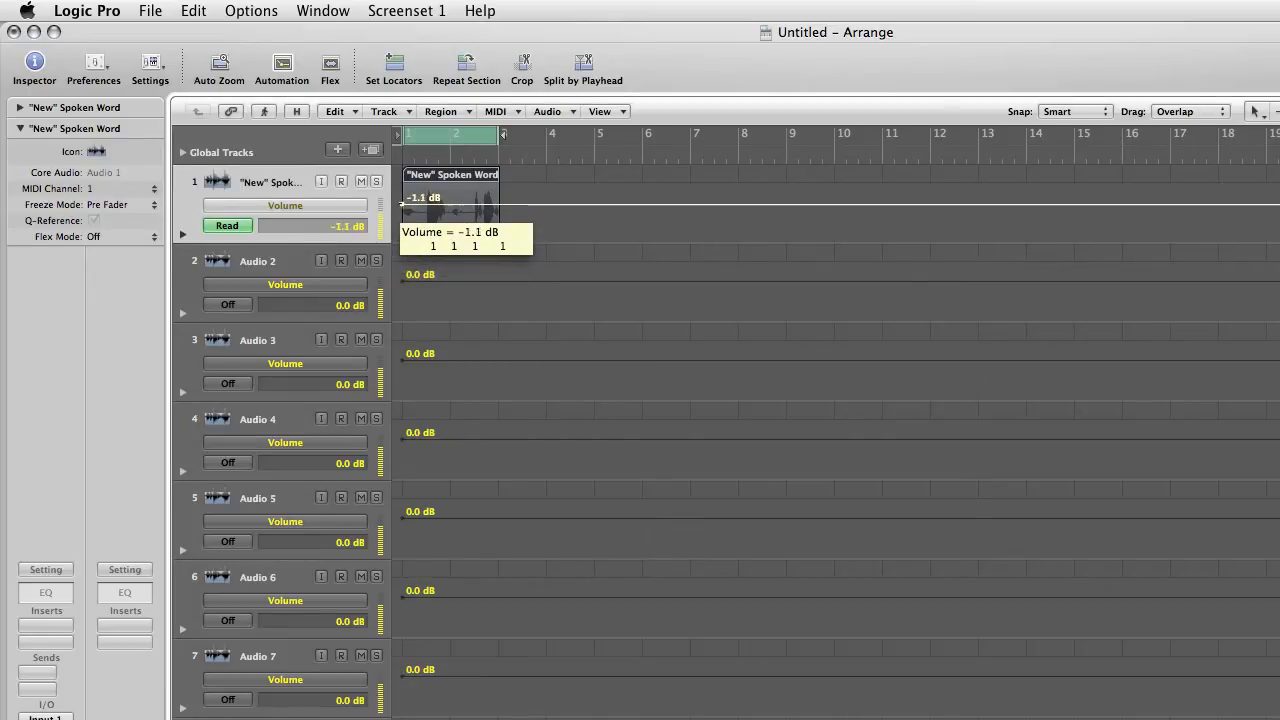
{"action": "left_click_drag", "start_coordinate": [450, 198], "coordinate": [450, 210]}
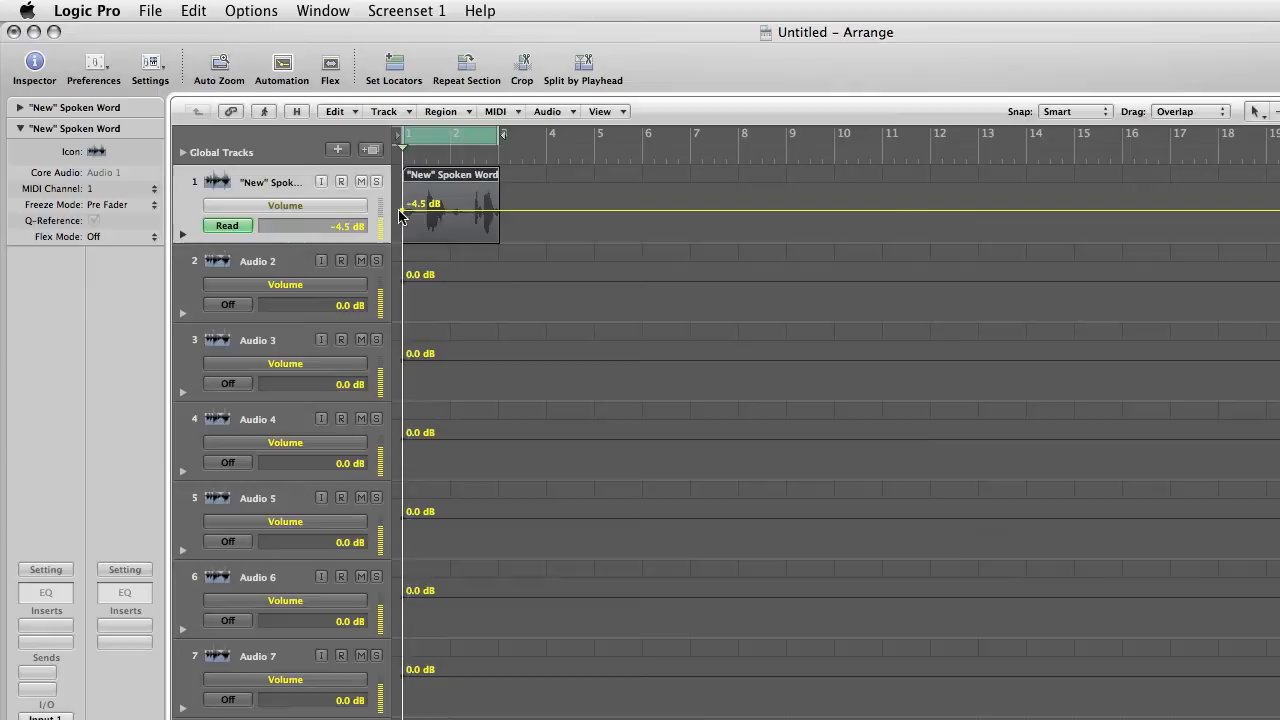
{"action": "left_click", "coordinate": [264, 112]}
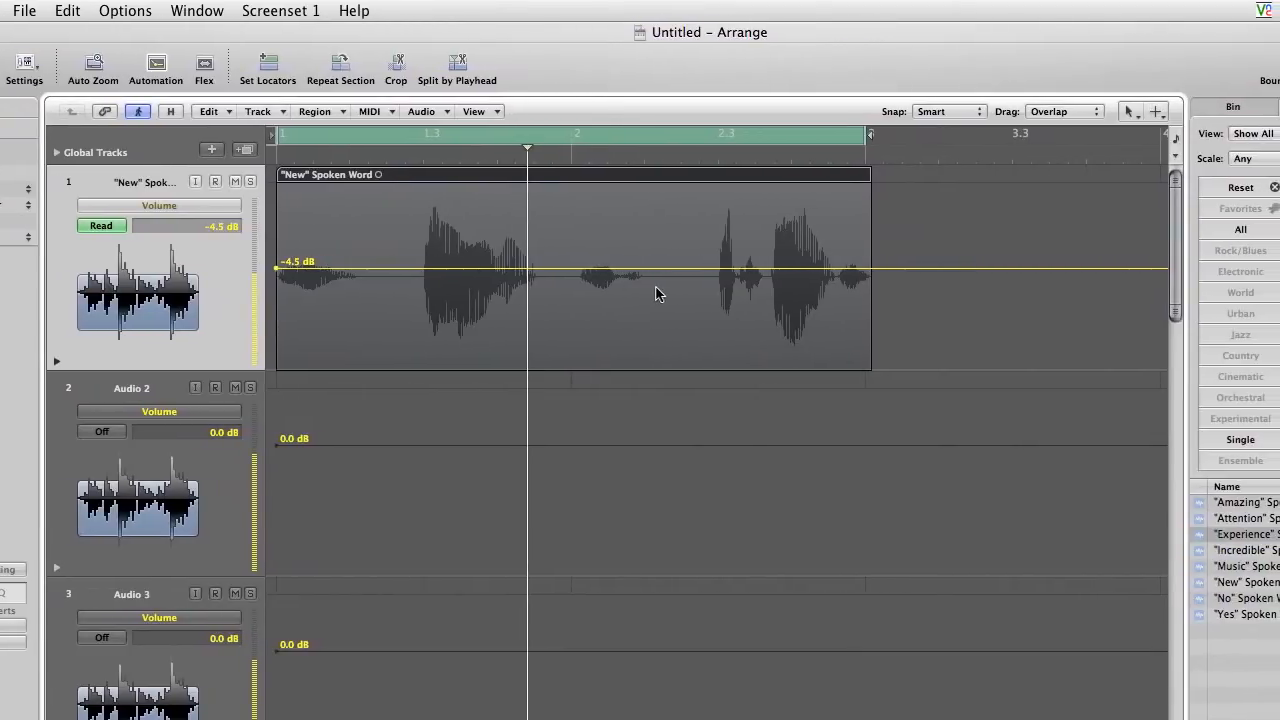
Add a −4.5 dB volume node on the line just before the first spoken word.
{"action": "left_click", "coordinate": [24, 62]}
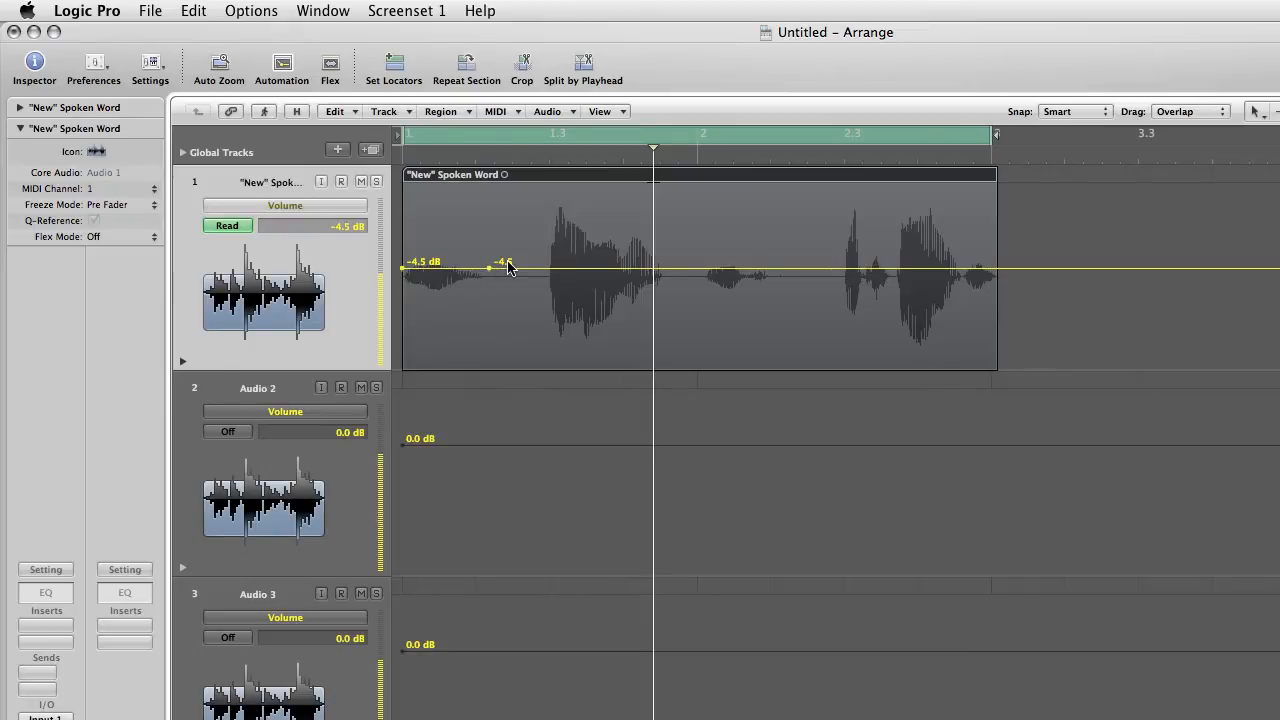
{"action": "mouse_move", "coordinate": [528, 274]}
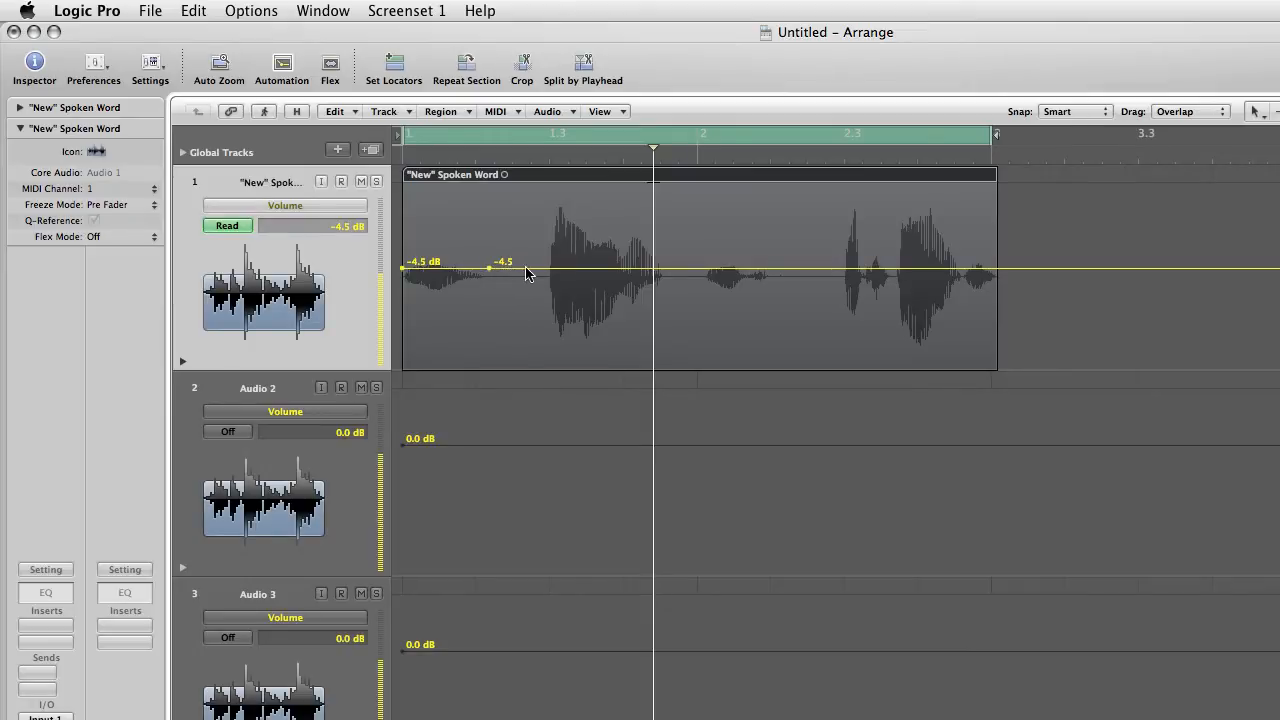
{"action": "mouse_move", "coordinate": [540, 276]}
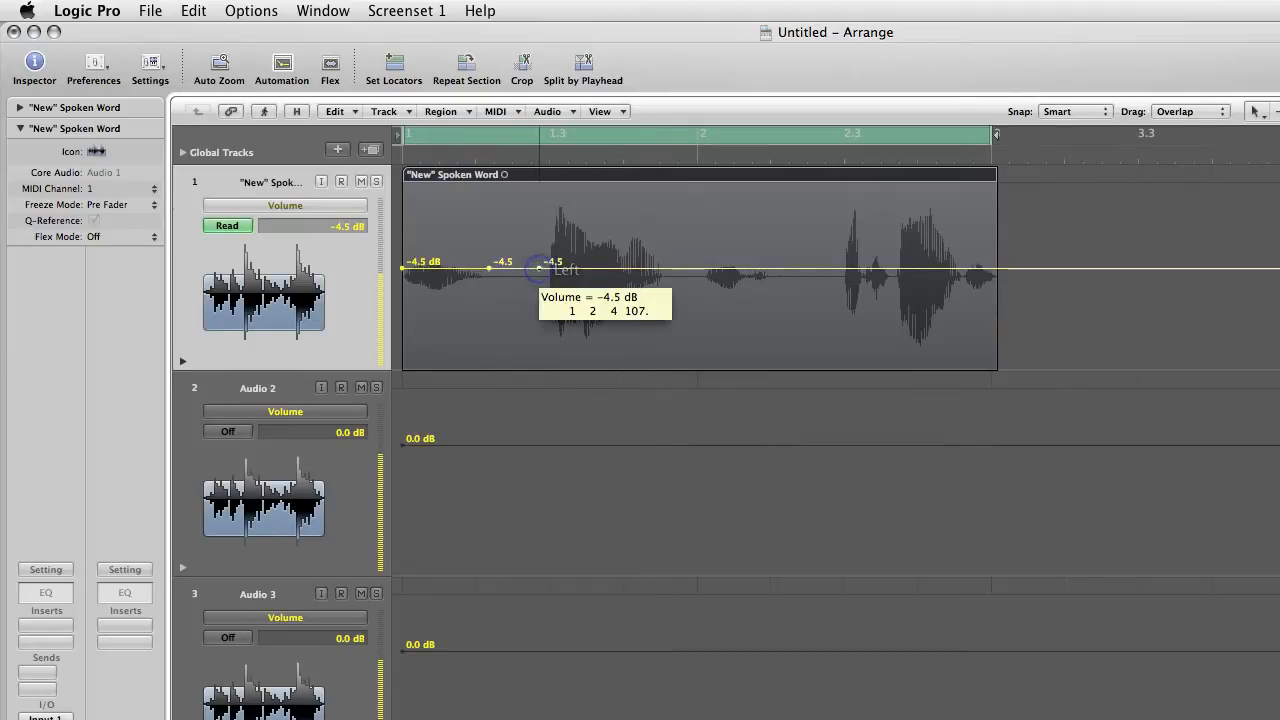
Drag a new volume node down through −10.9 and −12.5 dB to duck the loud first word.
{"action": "left_click_drag", "start_coordinate": [540, 268], "coordinate": [540, 278]}
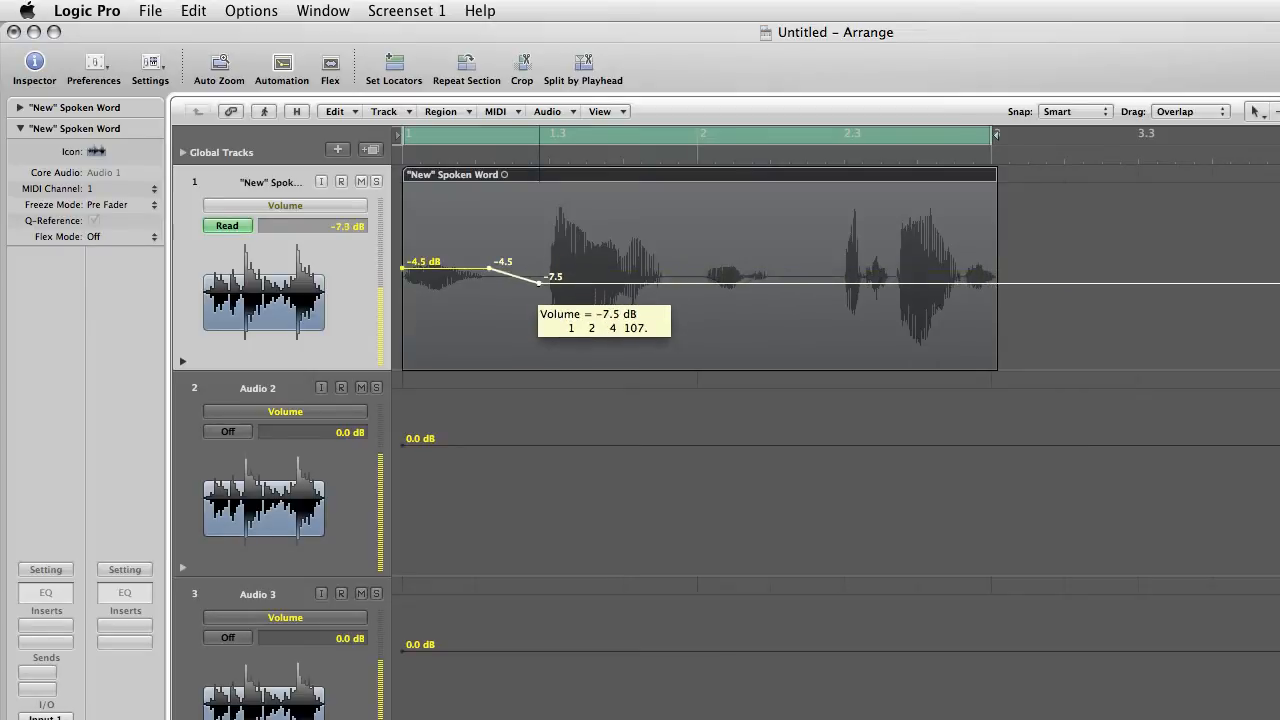
{"action": "left_click_drag", "start_coordinate": [540, 276], "coordinate": [552, 300]}
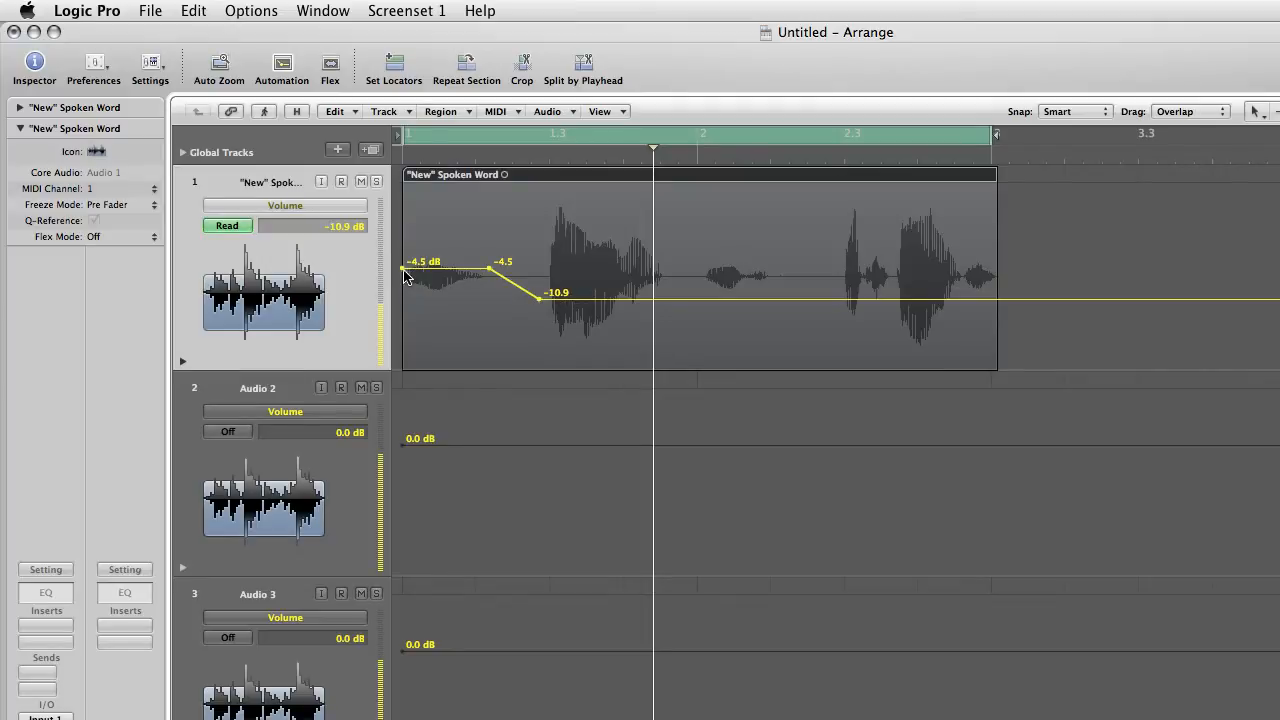
{"action": "mouse_move", "coordinate": [464, 276]}
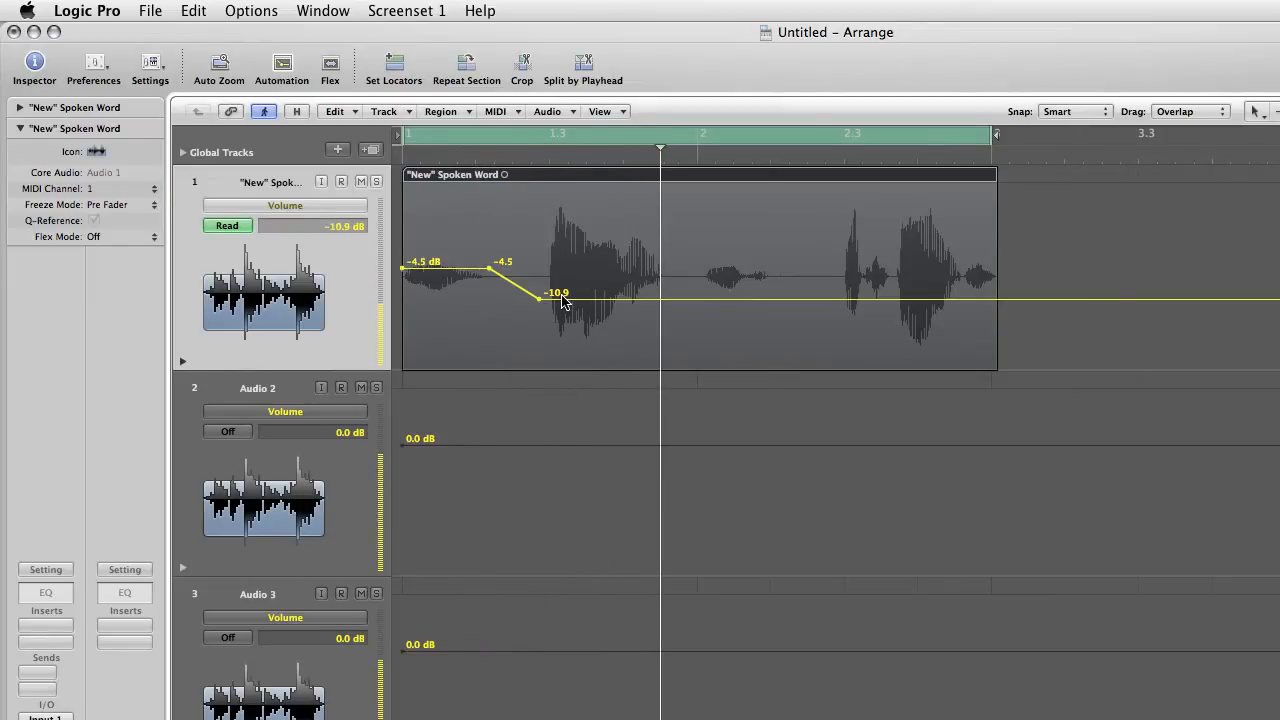
{"action": "mouse_move", "coordinate": [544, 308]}
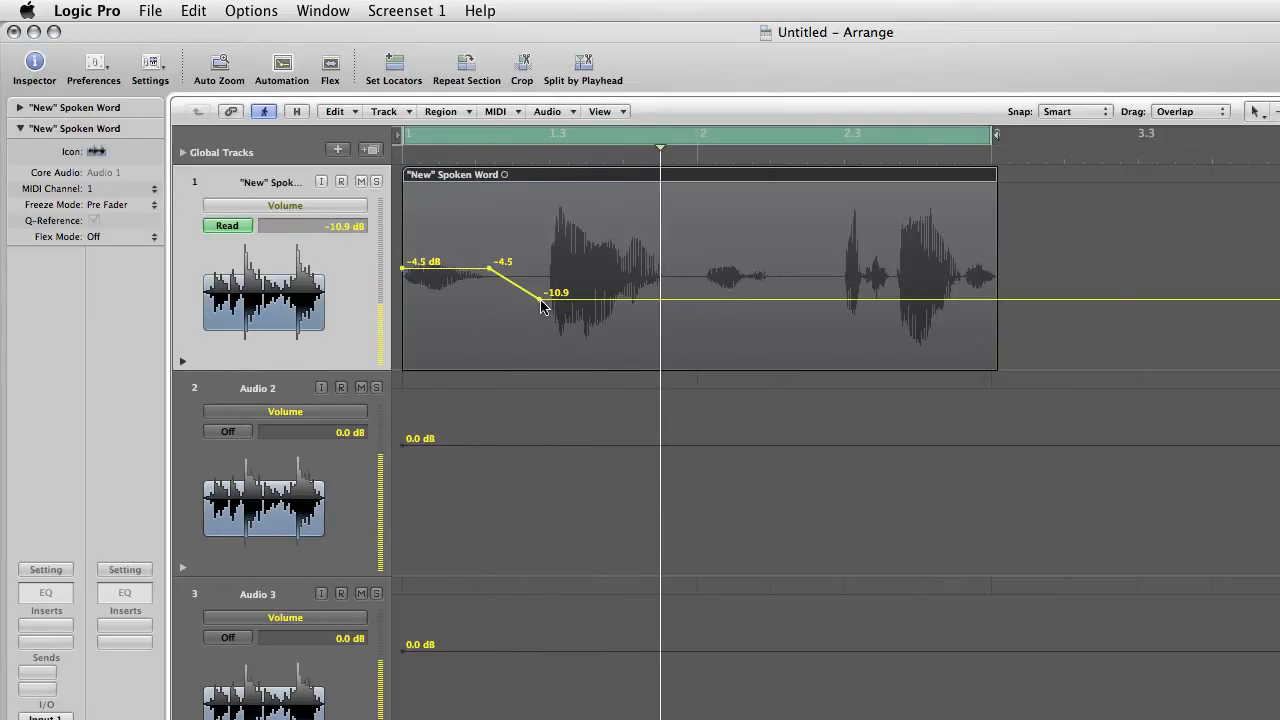
{"action": "left_click_drag", "start_coordinate": [548, 292], "coordinate": [544, 300]}
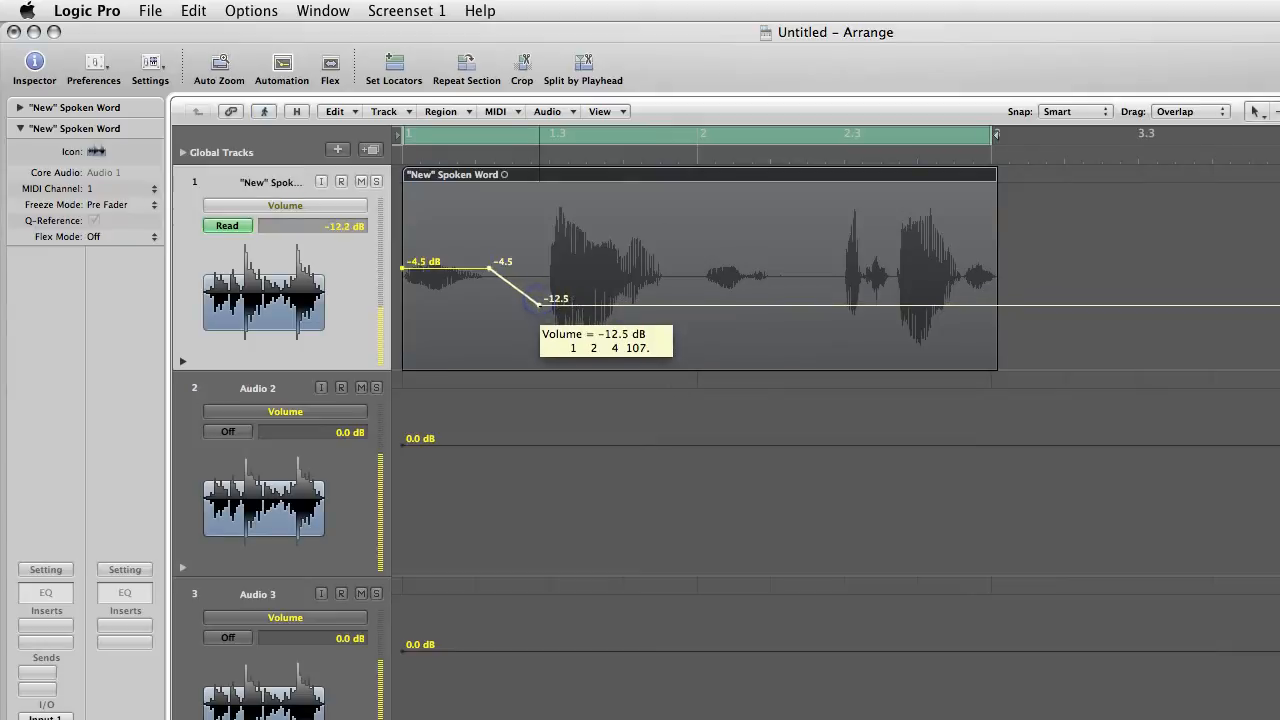
{"action": "left_click_drag", "start_coordinate": [540, 298], "coordinate": [564, 324]}
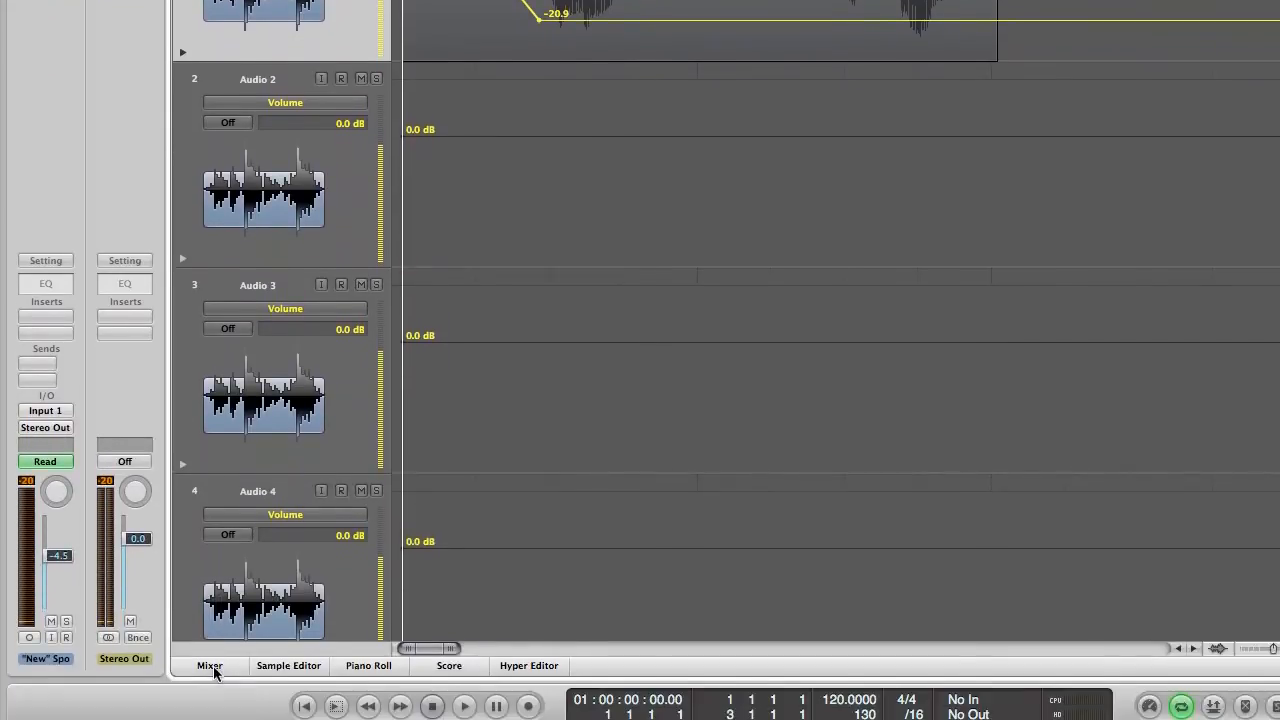
{"action": "left_click", "coordinate": [208, 664]}
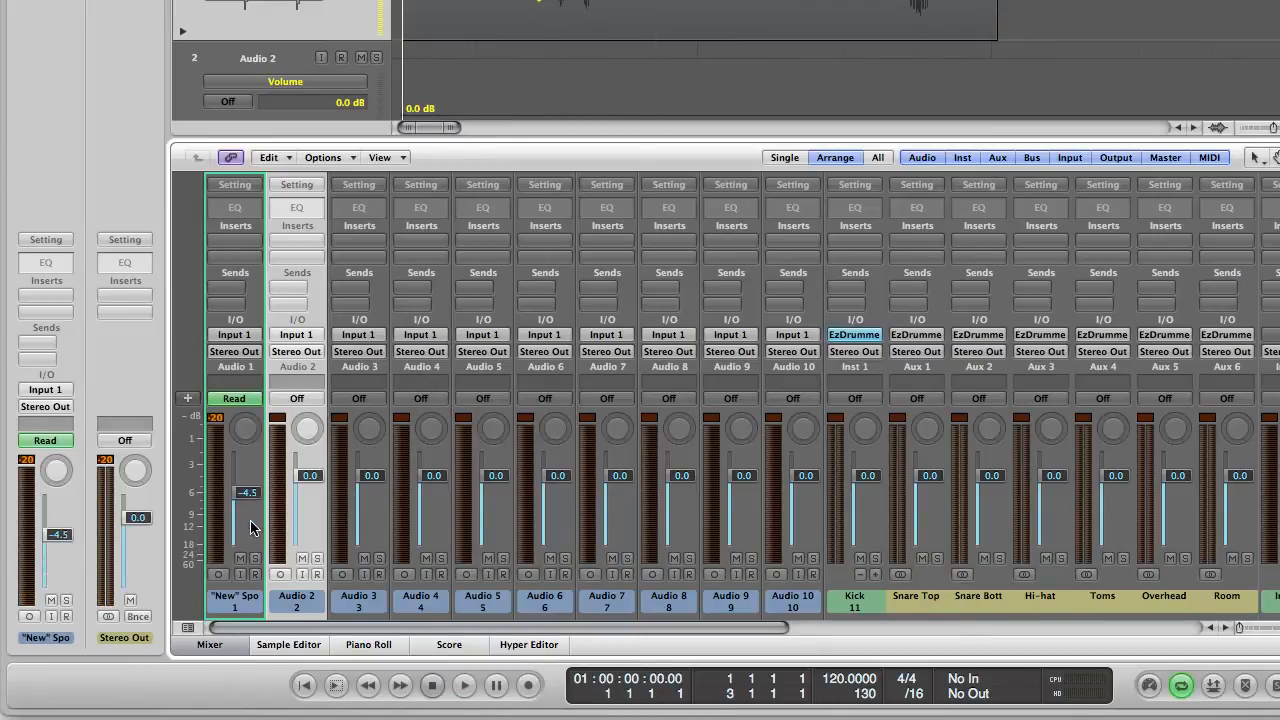
{"action": "mouse_move", "coordinate": [296, 528]}
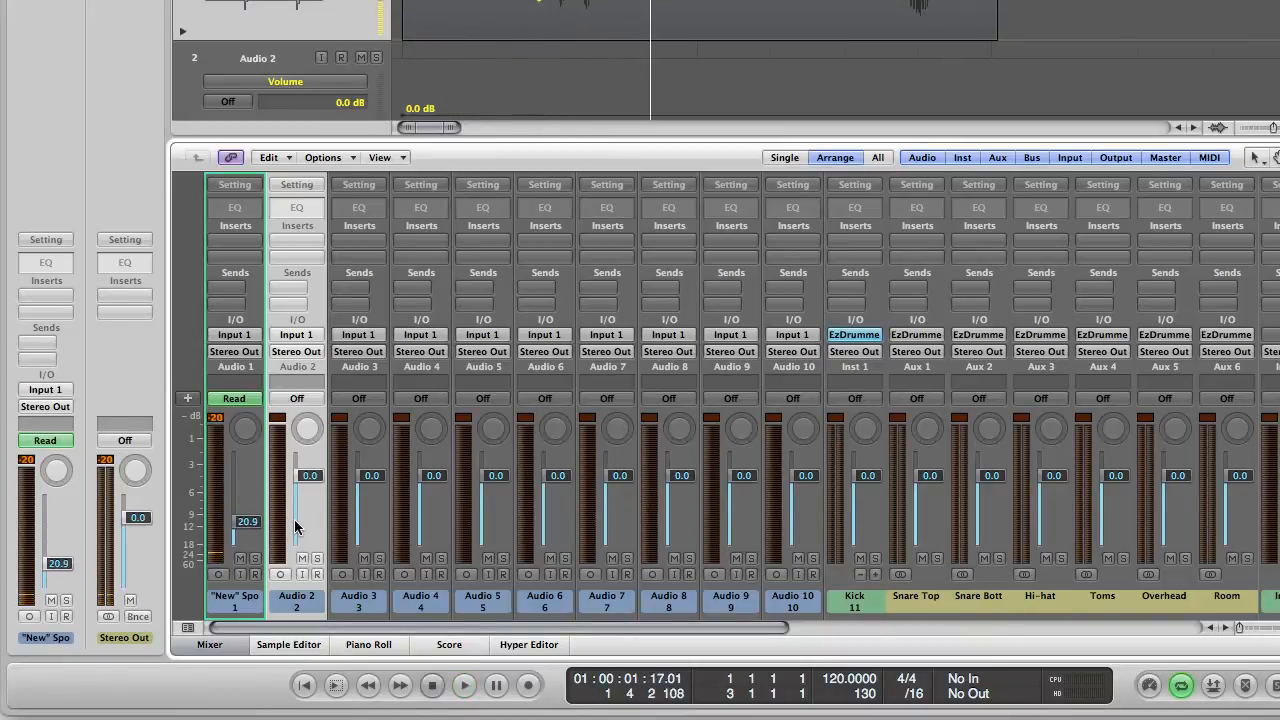
{"action": "mouse_move", "coordinate": [192, 640]}
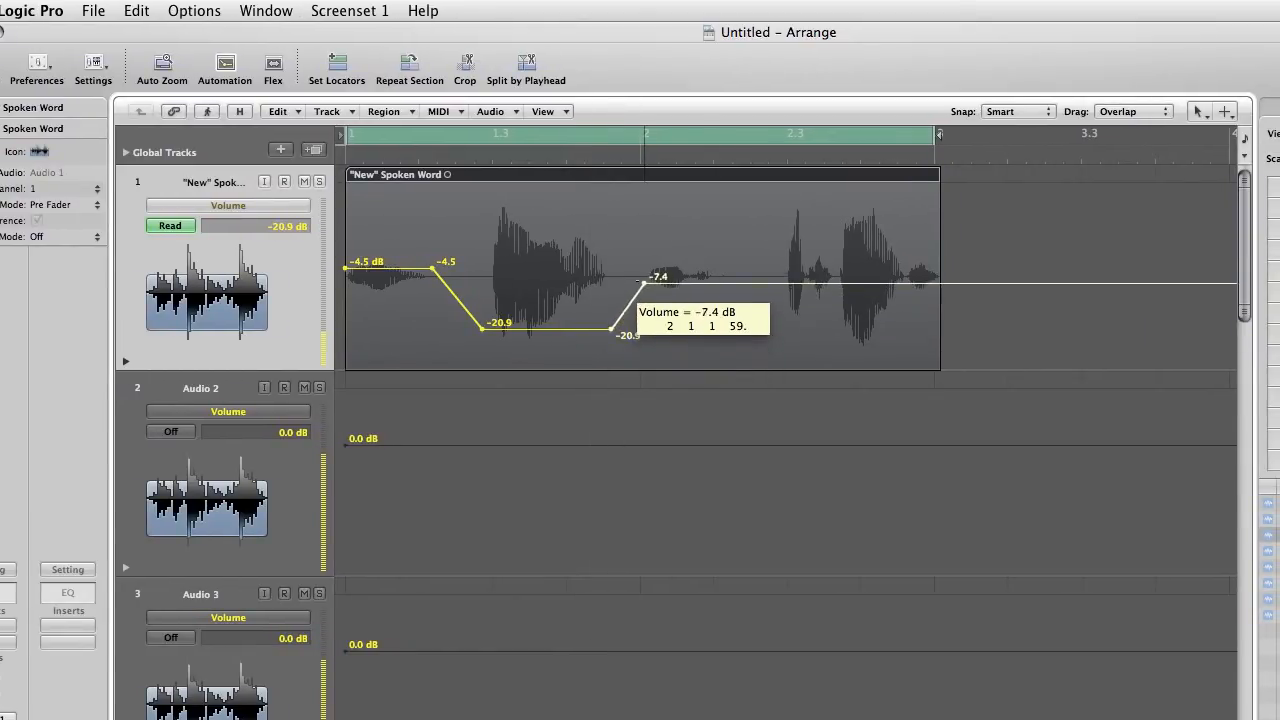
Raise the node after the loud word so volume climbs back toward −4.5 dB.
{"action": "left_click_drag", "start_coordinate": [644, 276], "coordinate": [644, 268]}
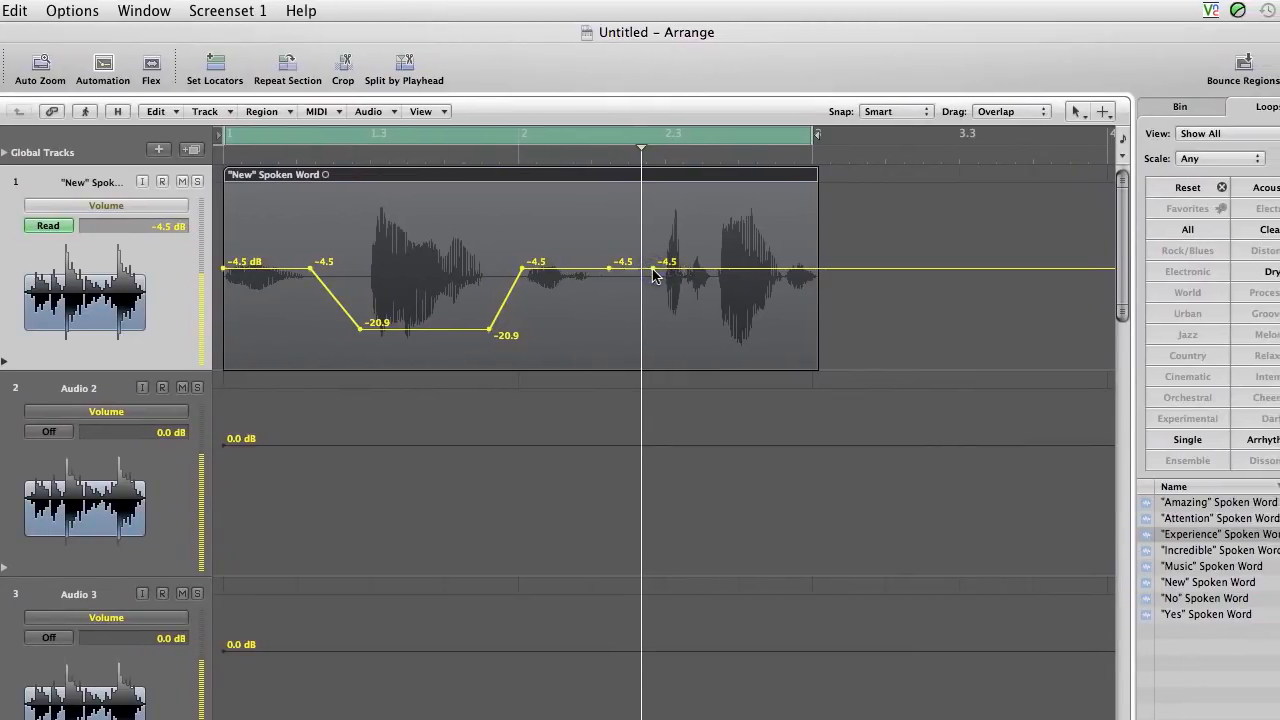
Add a node before the last word and pull its volume down to about −20.5 dB.
{"action": "left_click_drag", "start_coordinate": [640, 268], "coordinate": [644, 290]}
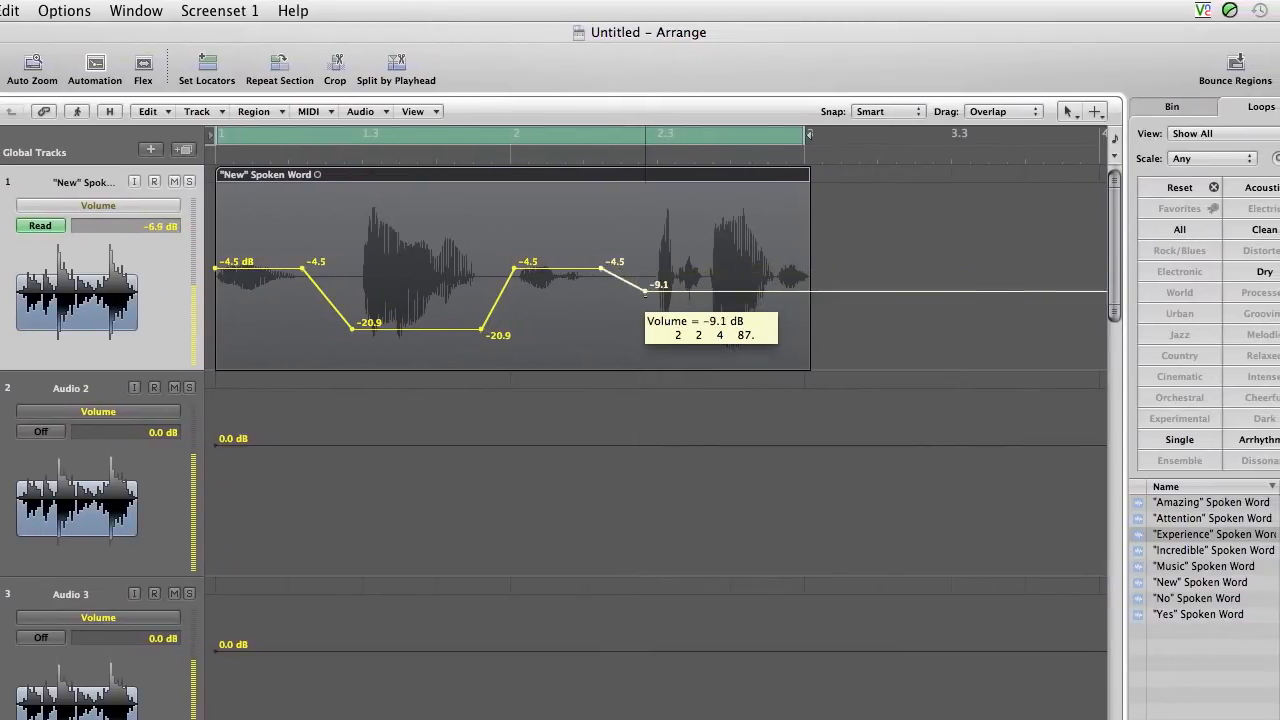
{"action": "left_click_drag", "start_coordinate": [644, 290], "coordinate": [644, 324]}
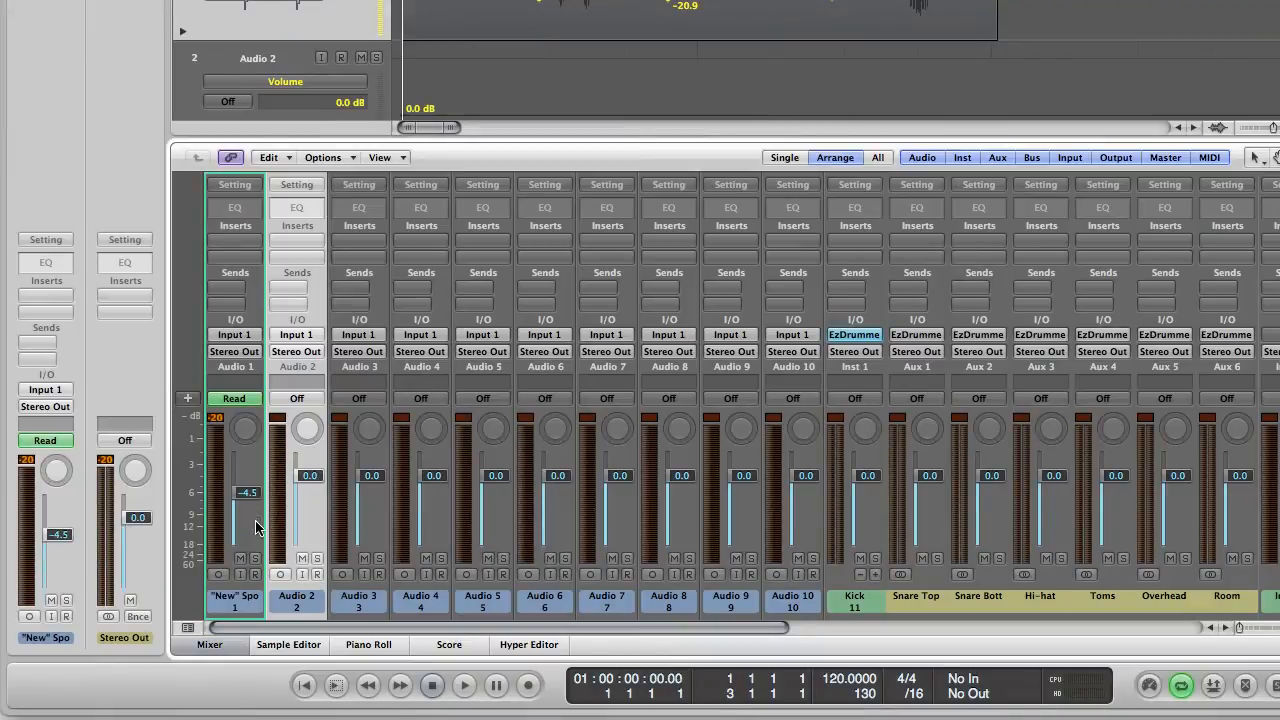
{"action": "mouse_move", "coordinate": [248, 412]}
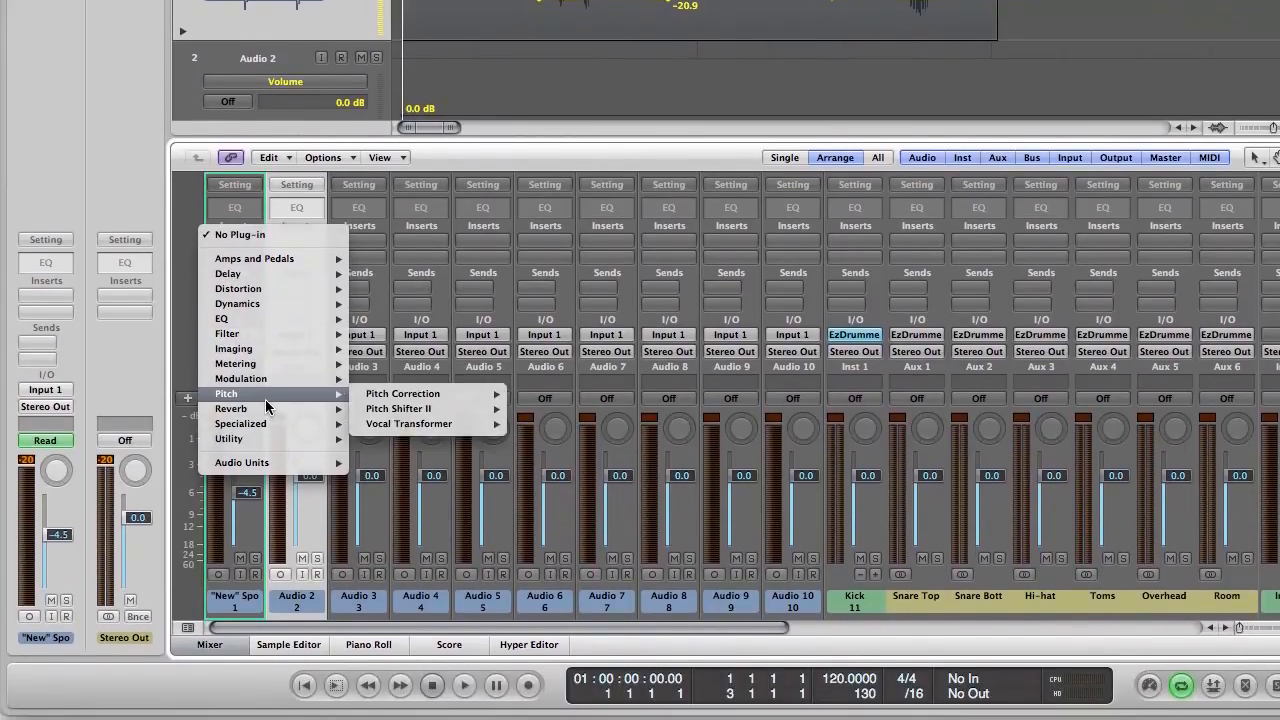
{"action": "mouse_move", "coordinate": [228, 326]}
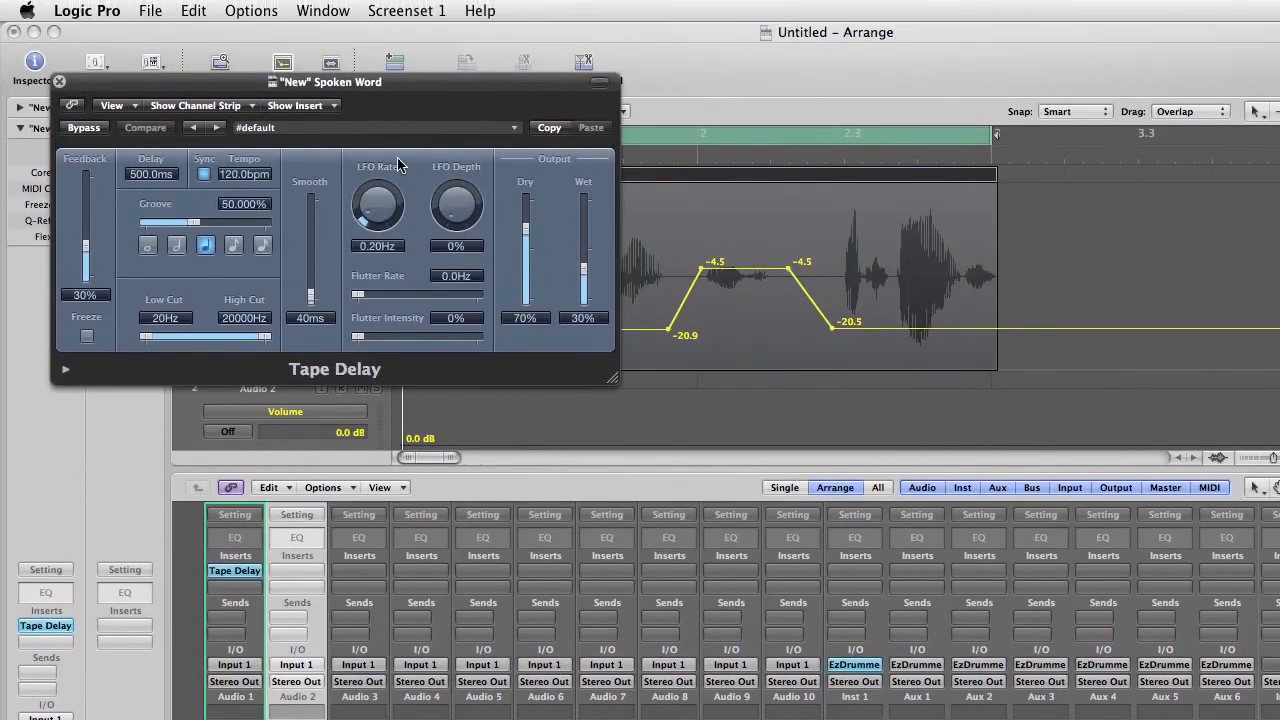
Close the Tape Delay plug-in window after inserting it on the Spoken Word channel.
{"action": "left_click", "coordinate": [60, 80]}
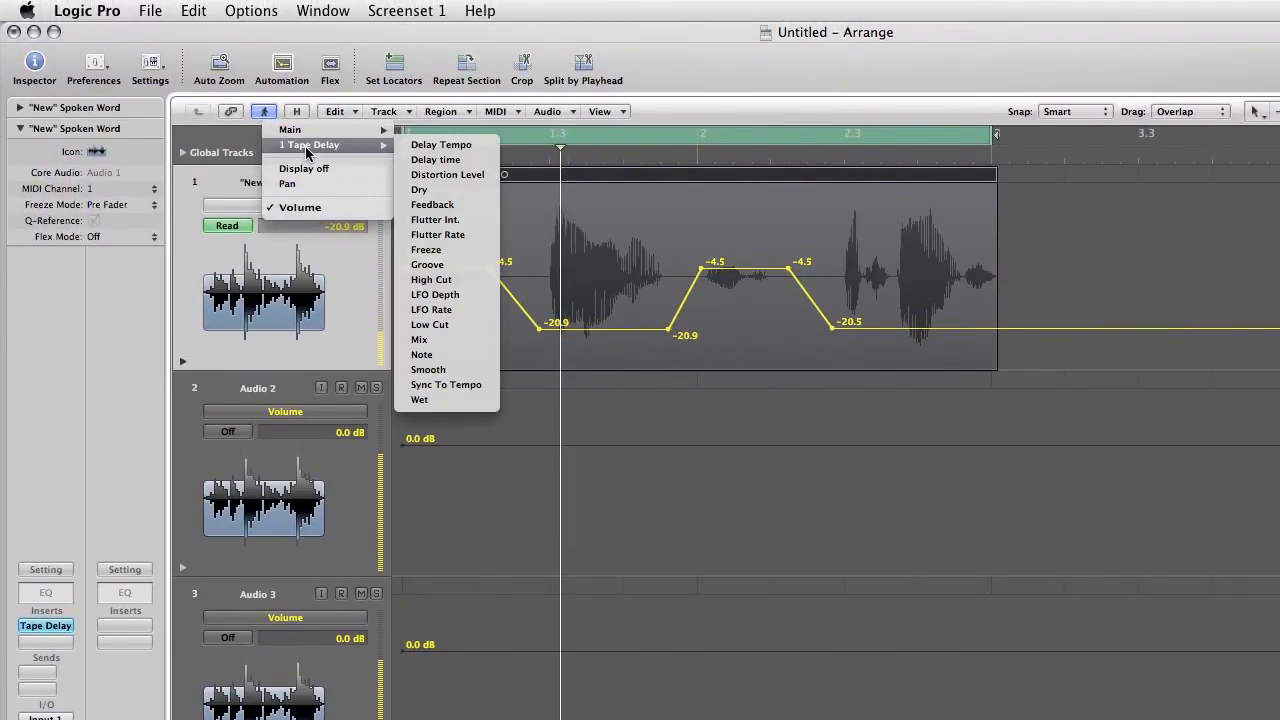
{"action": "mouse_move", "coordinate": [430, 324]}
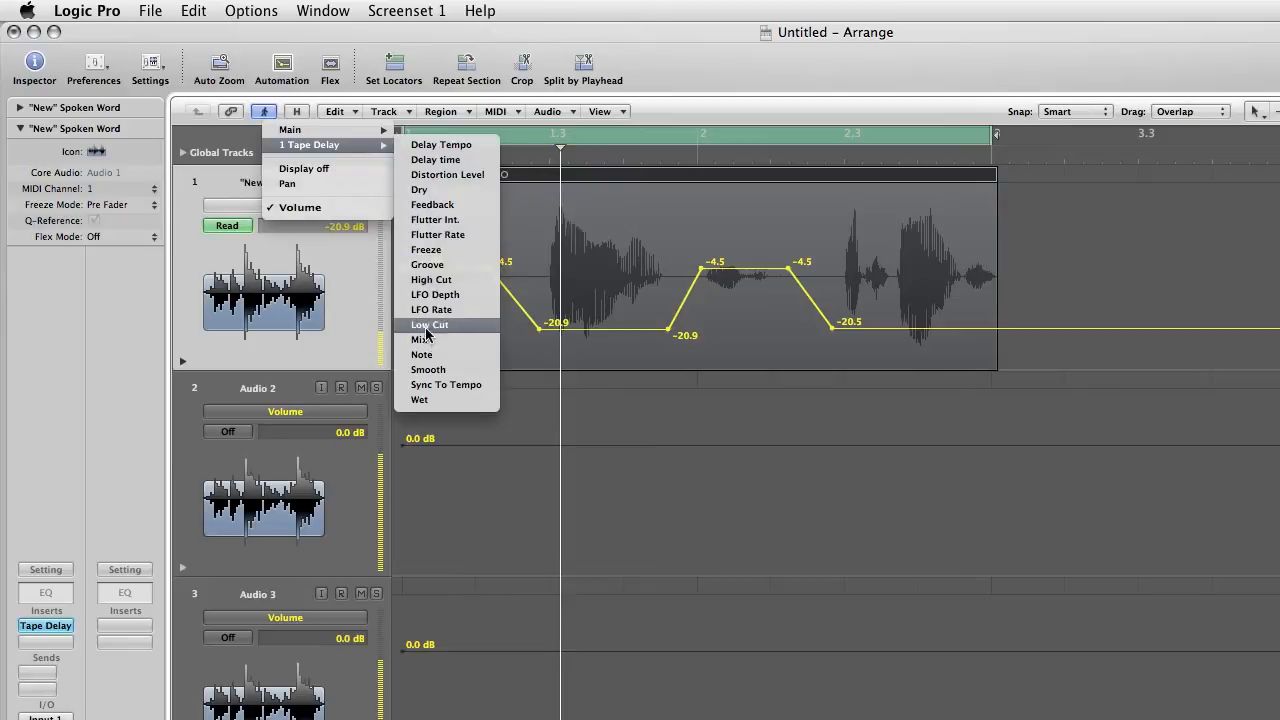
{"action": "mouse_move", "coordinate": [420, 338]}
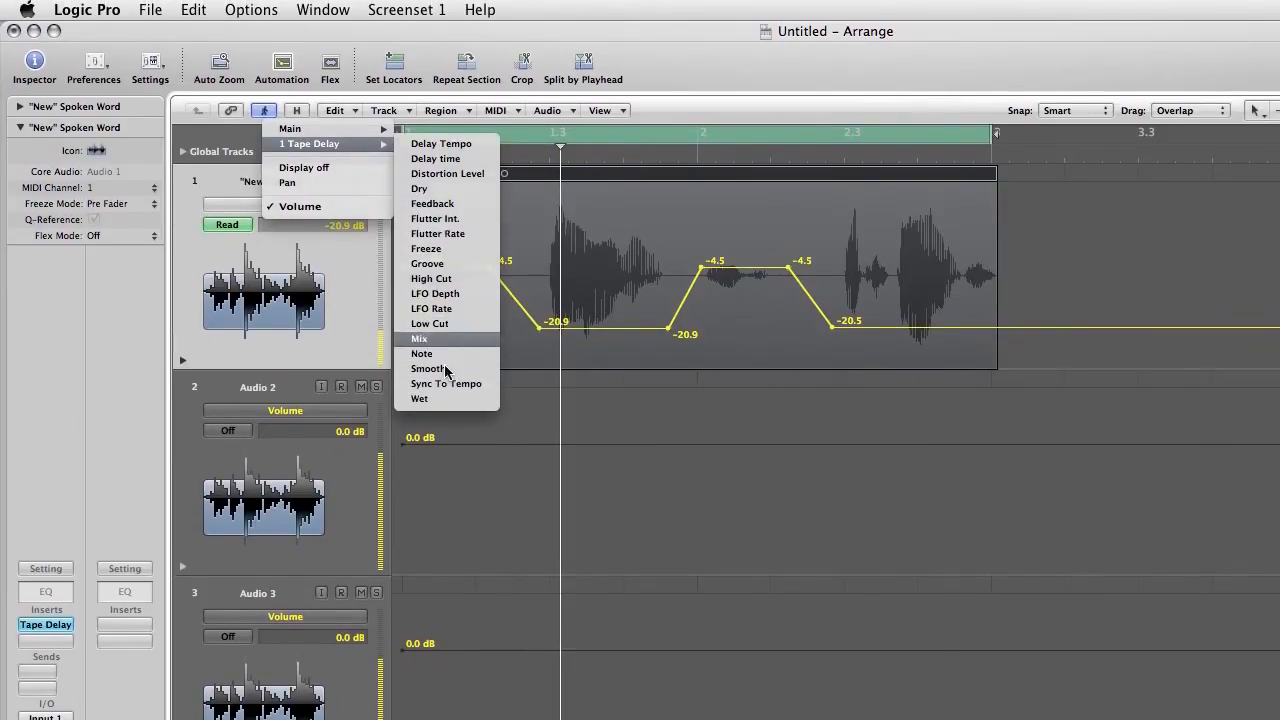
{"action": "mouse_move", "coordinate": [448, 204]}
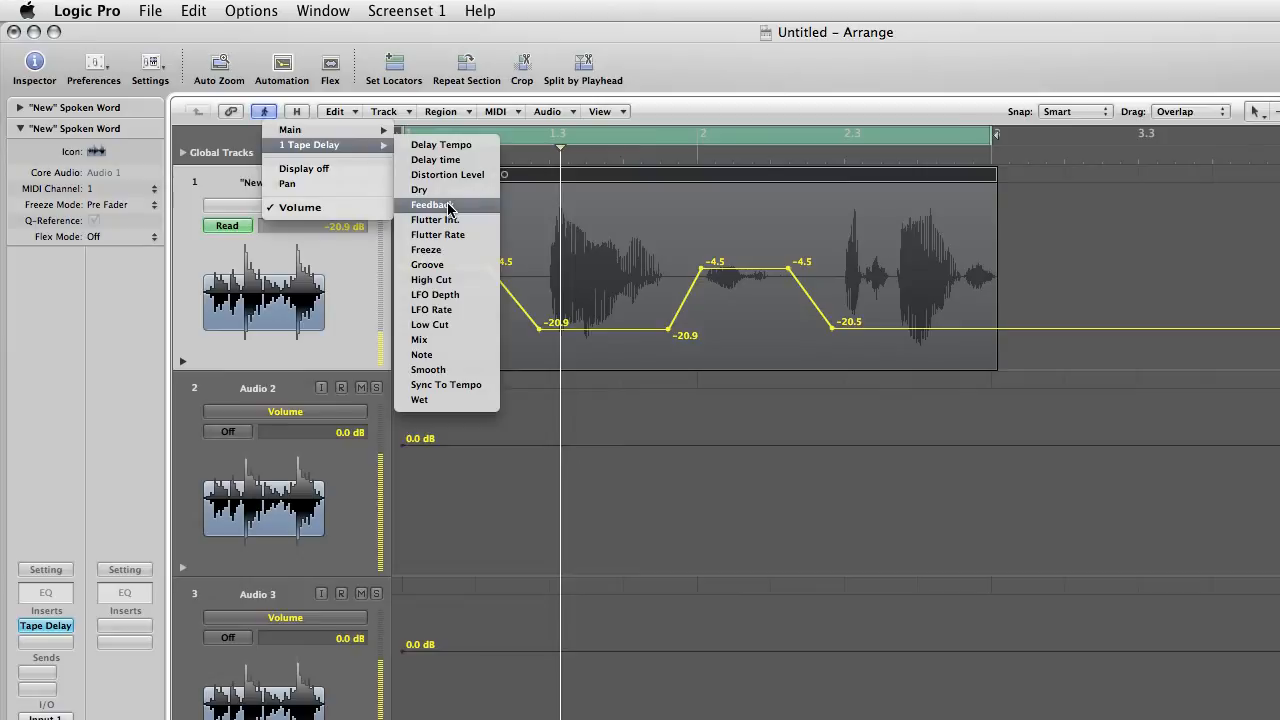
Choose 1 Tape Delay > Feedback, replacing the volume lane with a flat 30% Feedback line.
{"action": "left_click", "coordinate": [432, 204]}
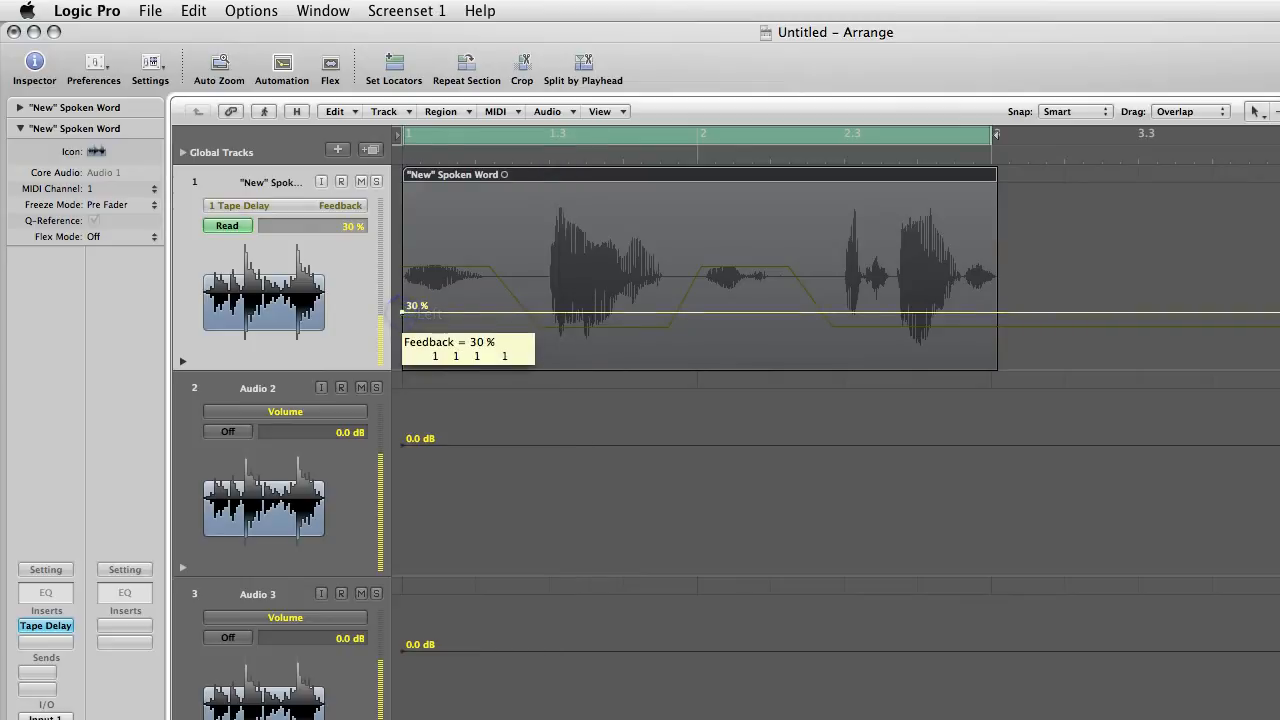
Lower Feedback to 12%, then add a node ramping it up to around 48–55% before the last word.
{"action": "left_click_drag", "start_coordinate": [404, 312], "coordinate": [404, 344]}
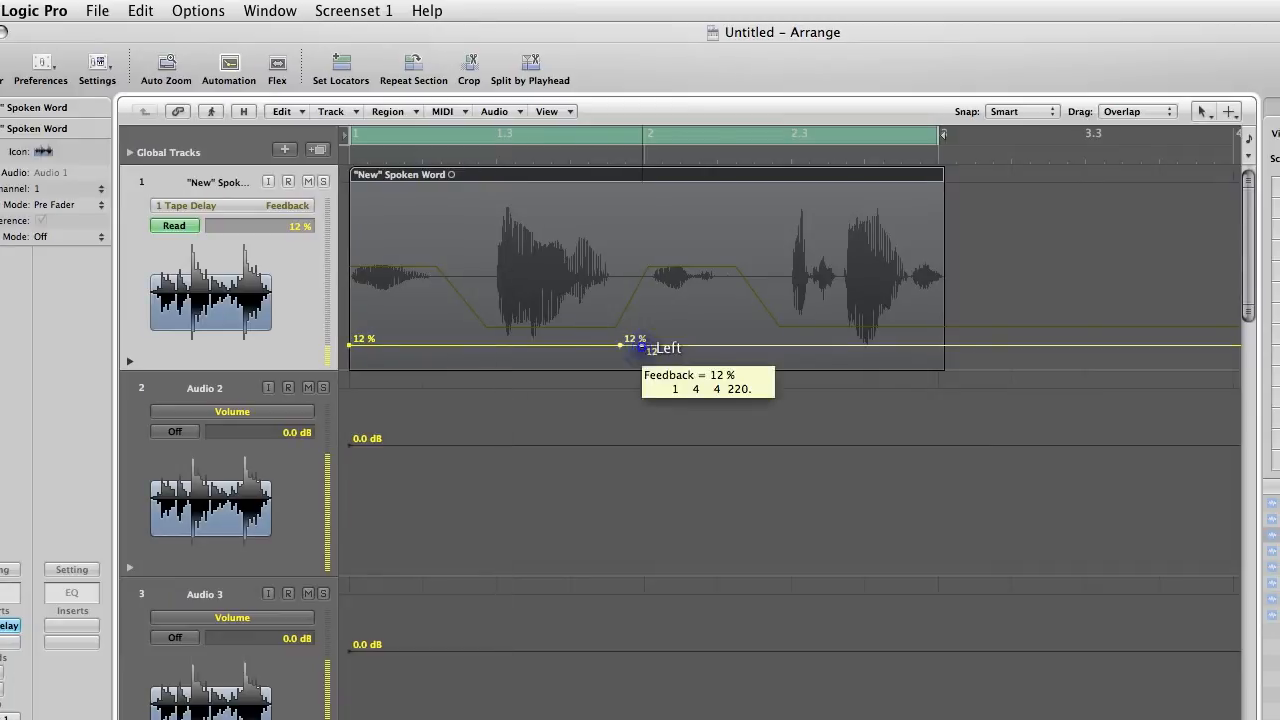
{"action": "left_click_drag", "start_coordinate": [636, 348], "coordinate": [650, 272]}
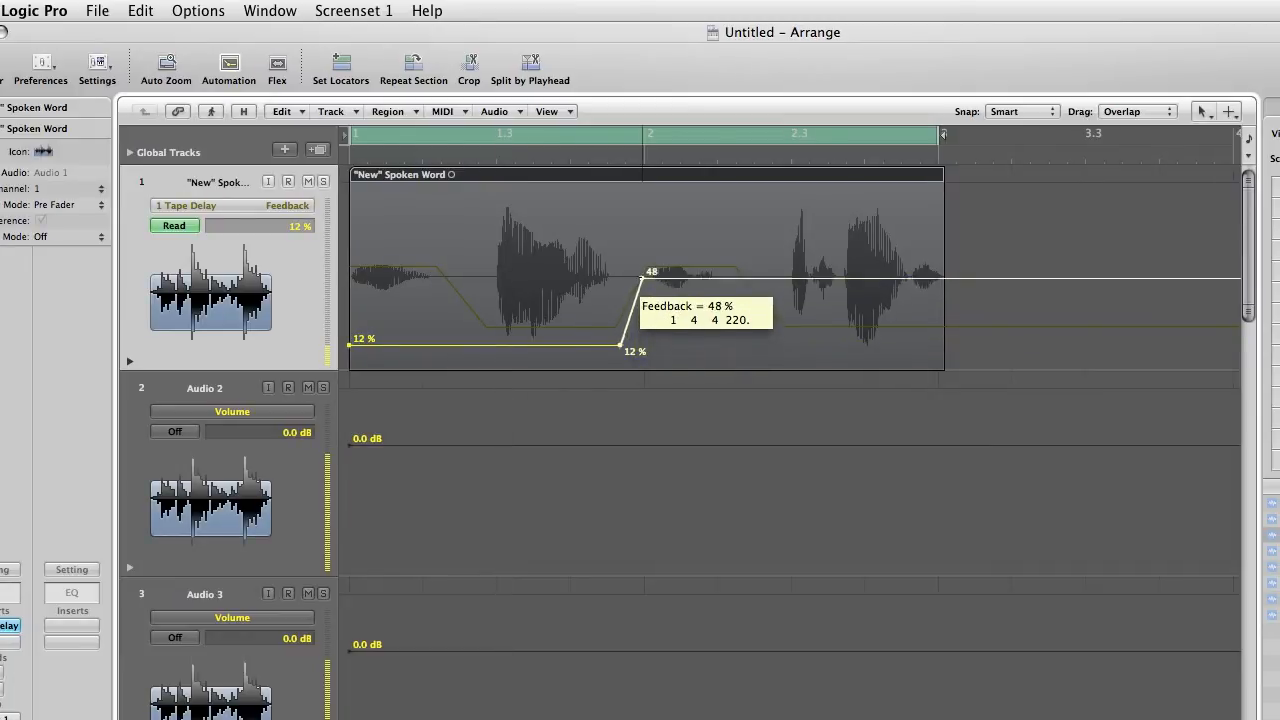
{"action": "left_click_drag", "start_coordinate": [640, 280], "coordinate": [640, 264]}
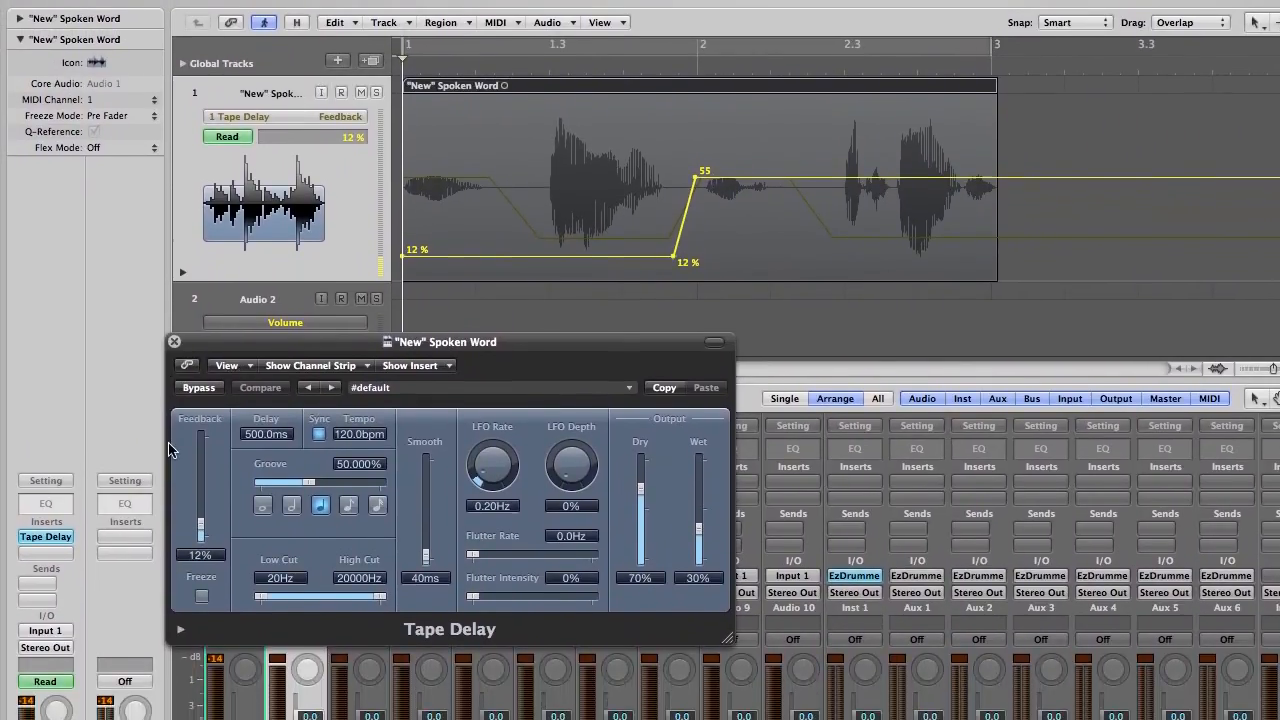
Scroll in the mixer with the Tape Delay window open, its Feedback reading 12%.
{"action": "scroll", "scroll_direction": "down", "scroll_amount": 3}
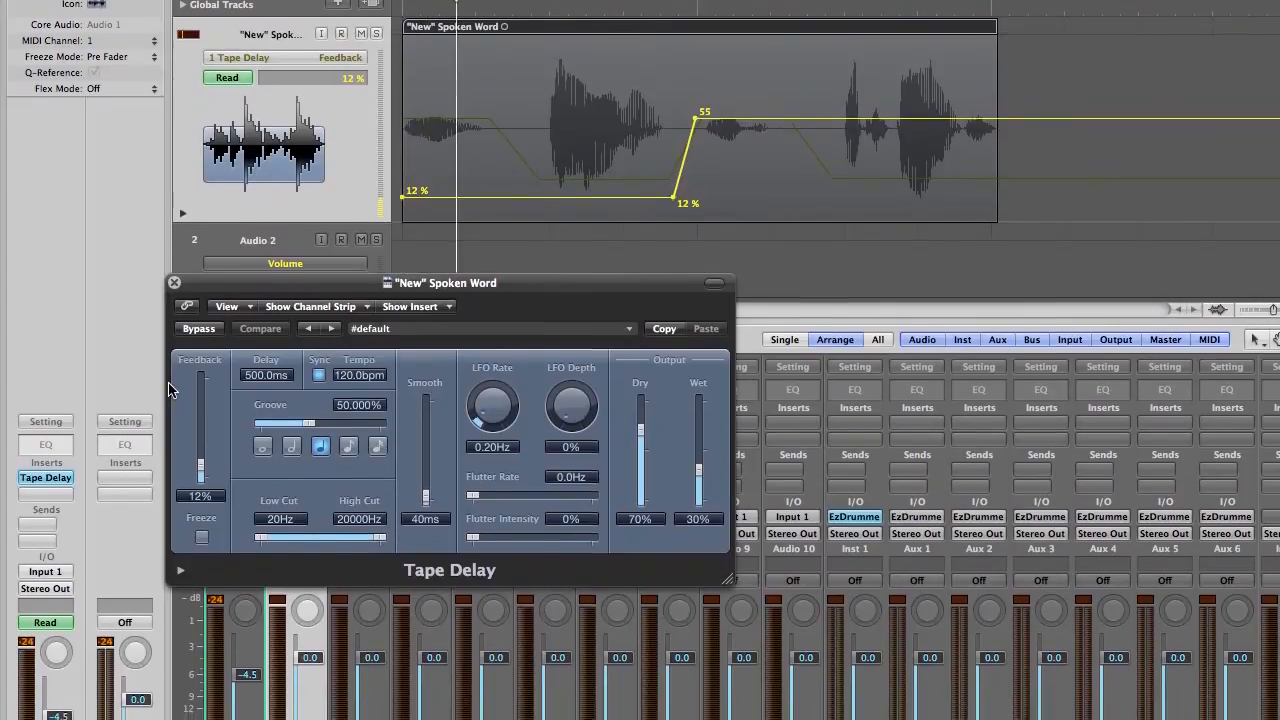